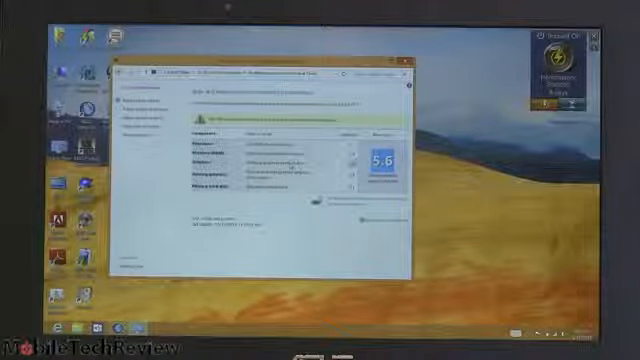
Step: Close the Performance Information and Tools window showing the 5.6 base score
left_click(406, 65)
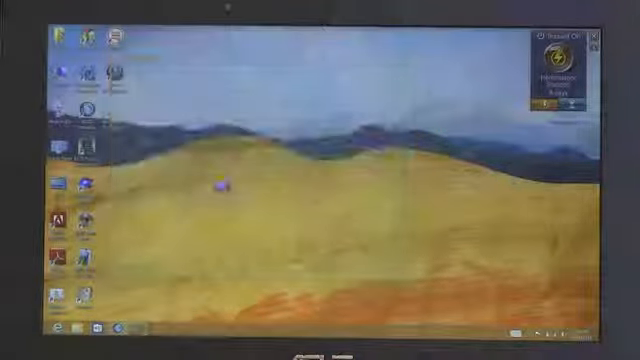